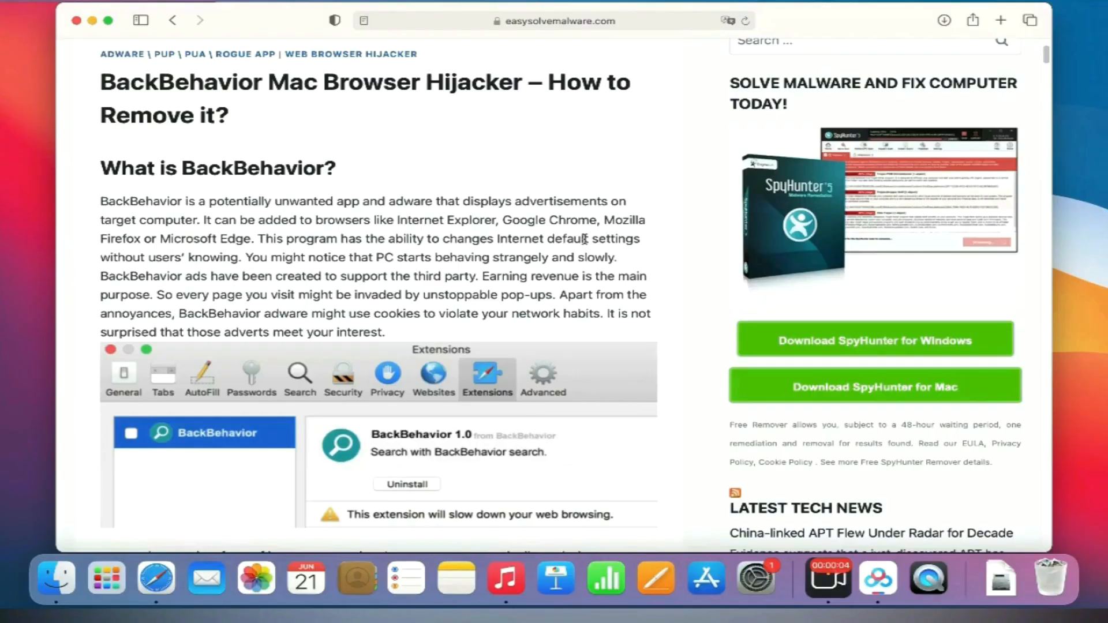
mouse_move(608, 215)
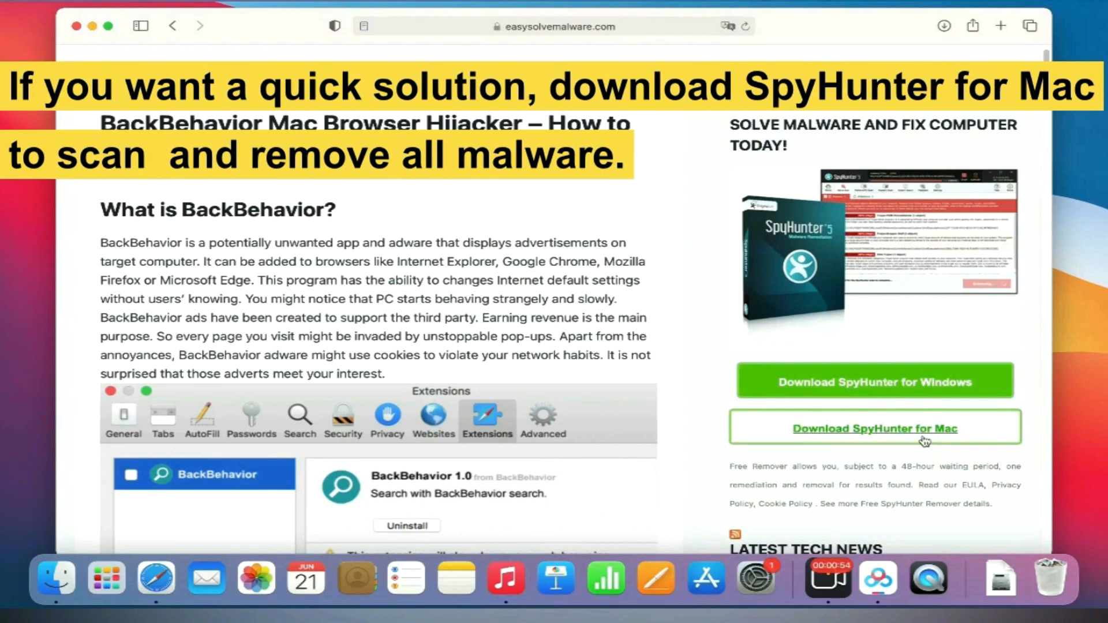
- Scroll the BackBehavior removal article and jump to its Mac OS removal steps
scroll("up", 3)
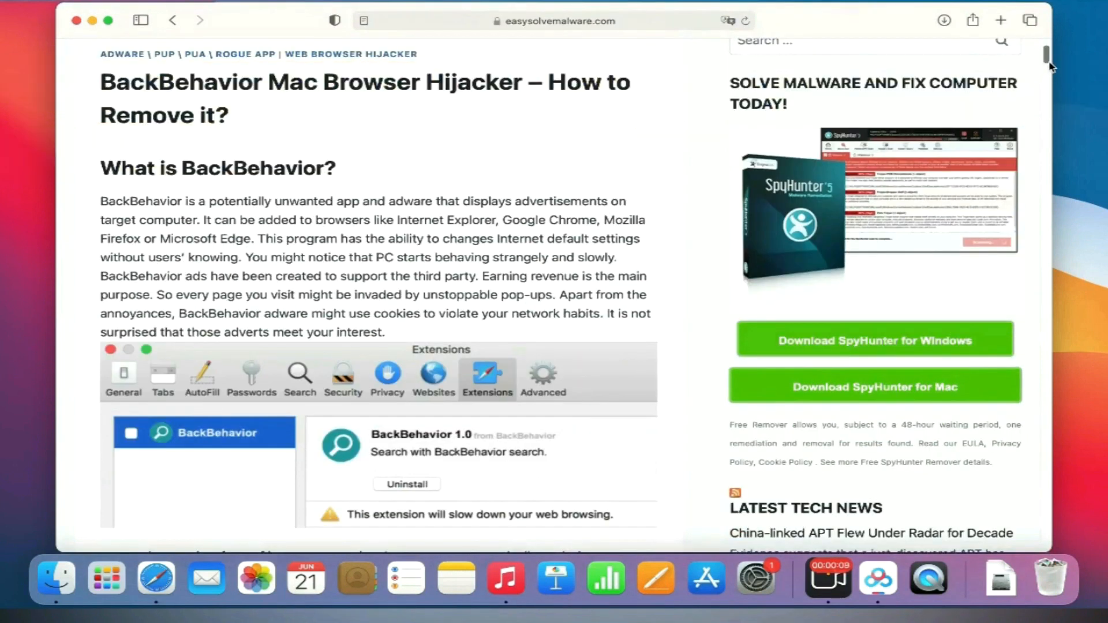
scroll("down", 3)
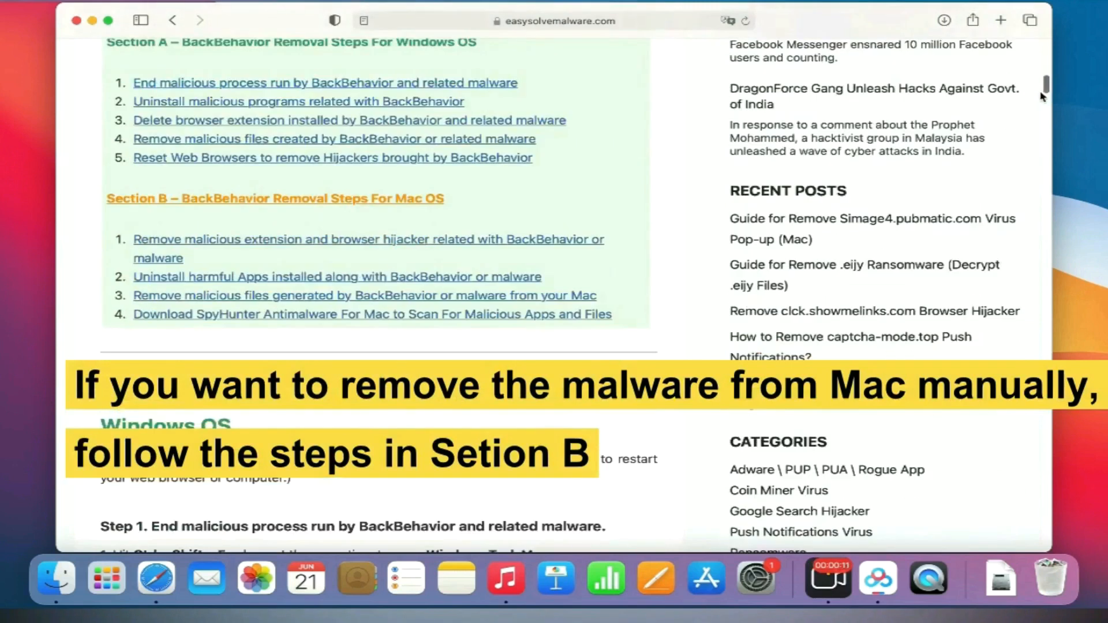
scroll("down", 3)
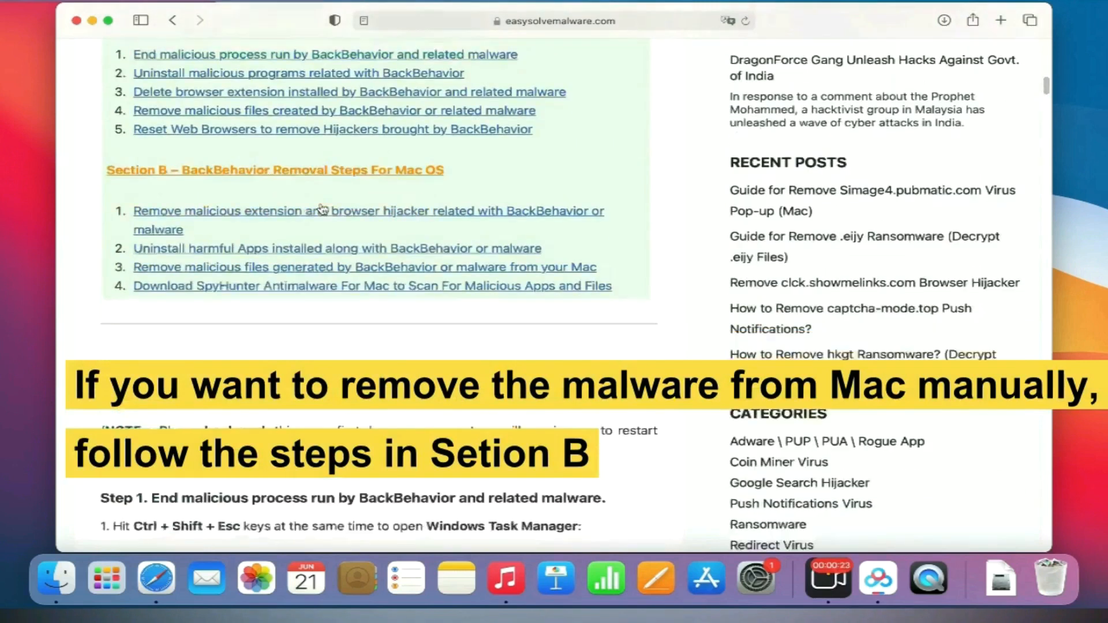
scroll("down", 3)
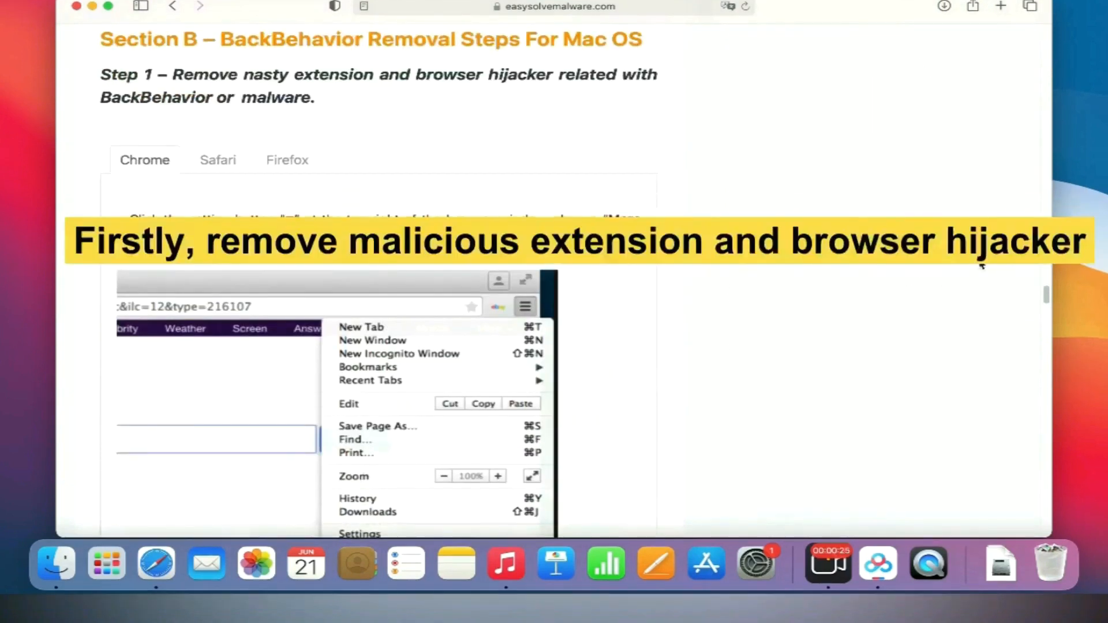
left_click(287, 160)
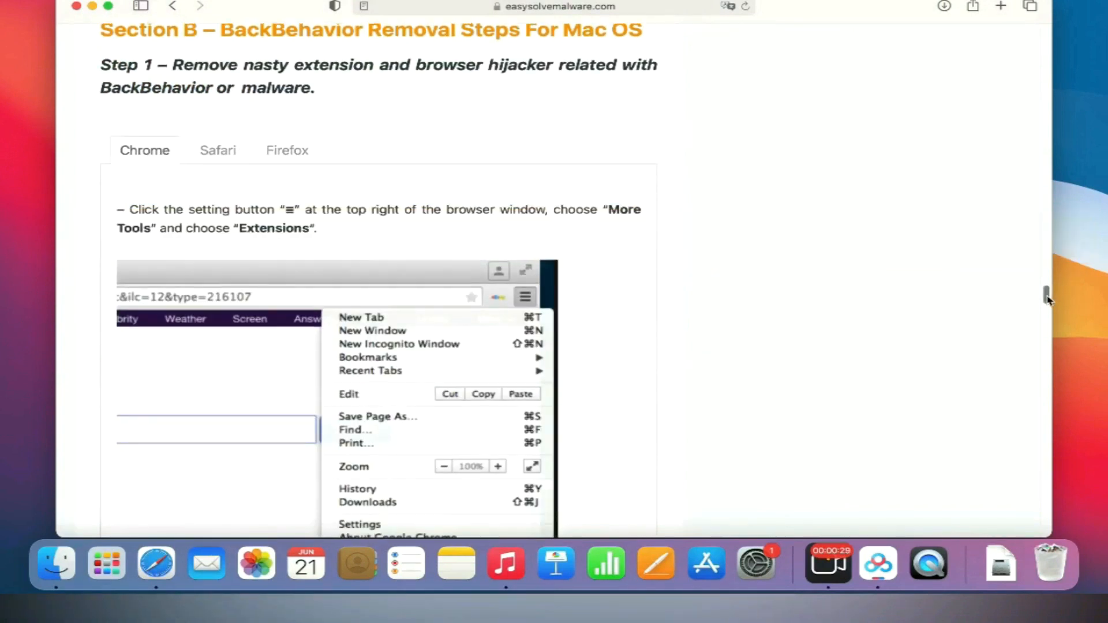
- Scroll through the Mac OS removal section to reach the SpyHunter for Mac download
scroll("down", 3)
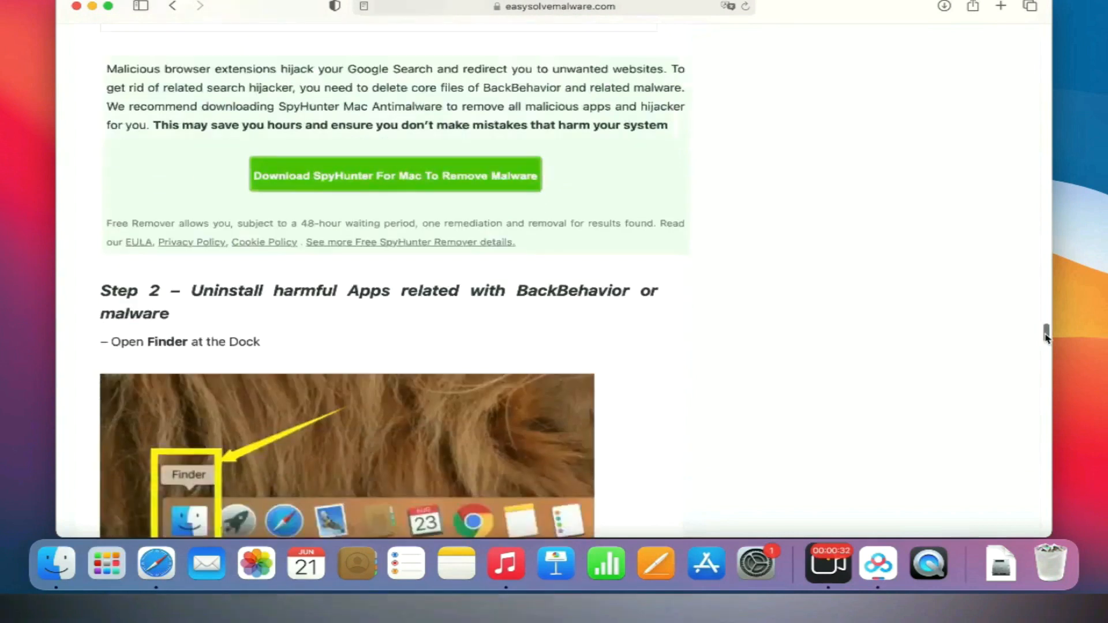
scroll("down", 3)
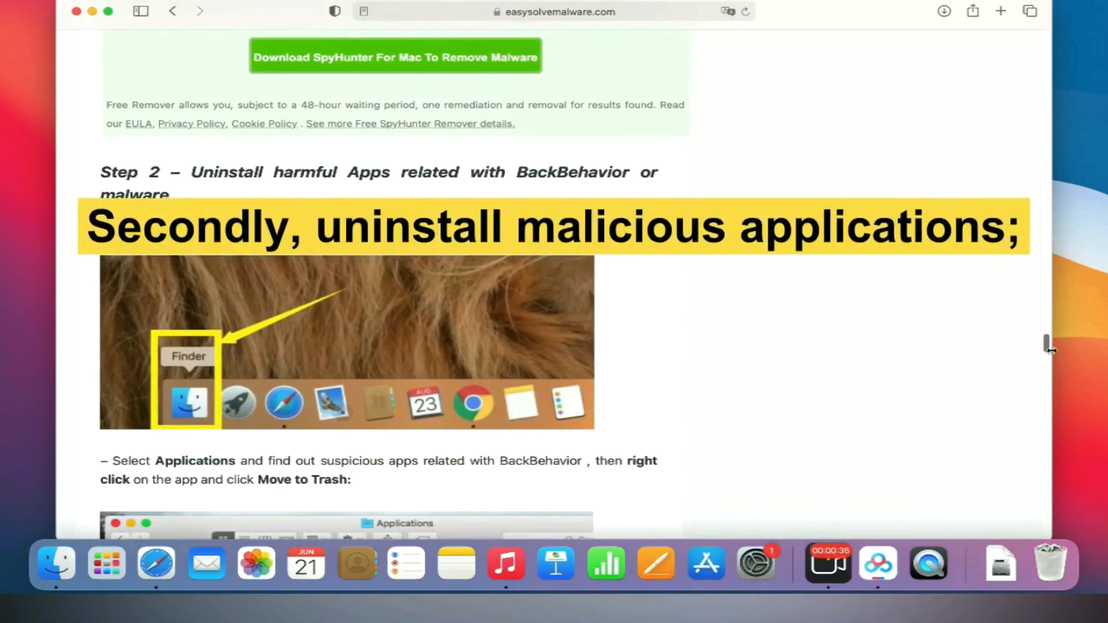
scroll("down", 3)
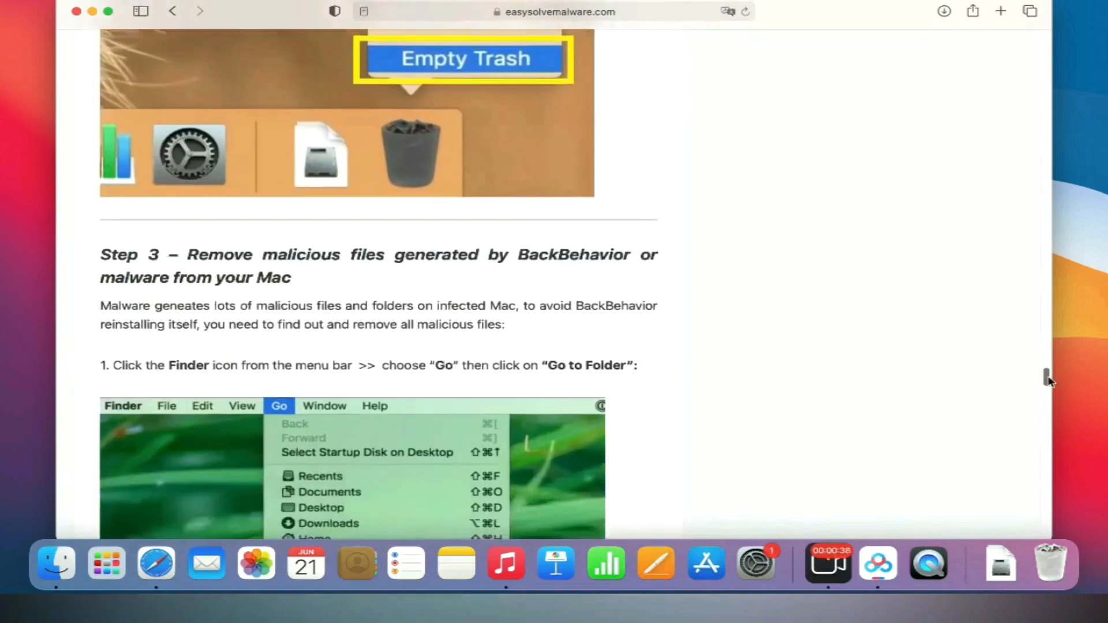
scroll("down", 3)
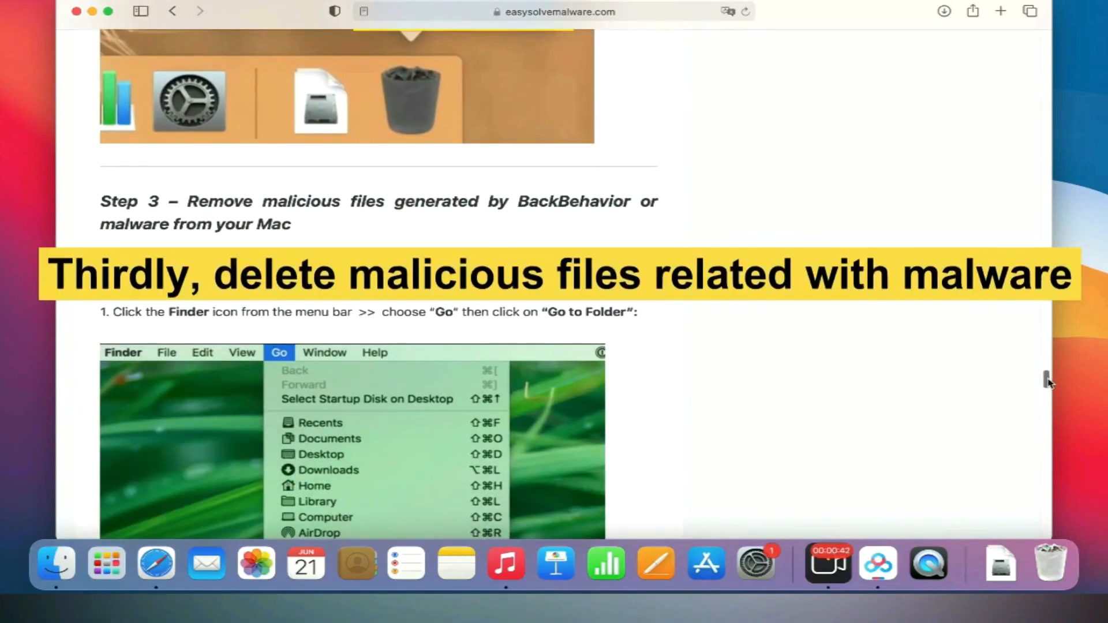
scroll("down", 3)
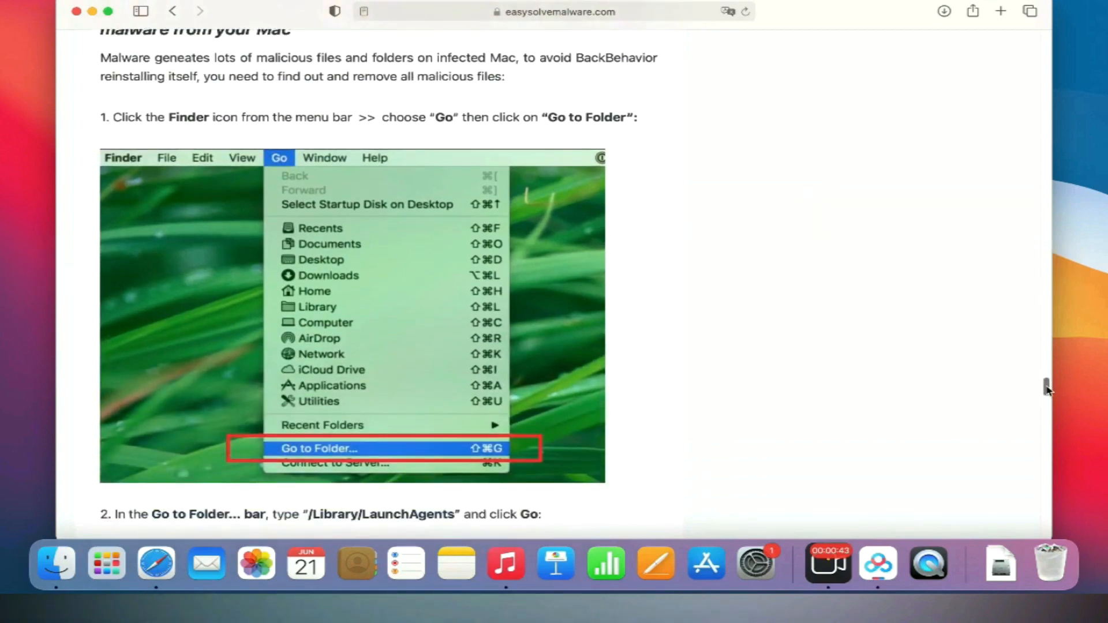
scroll("down", 3)
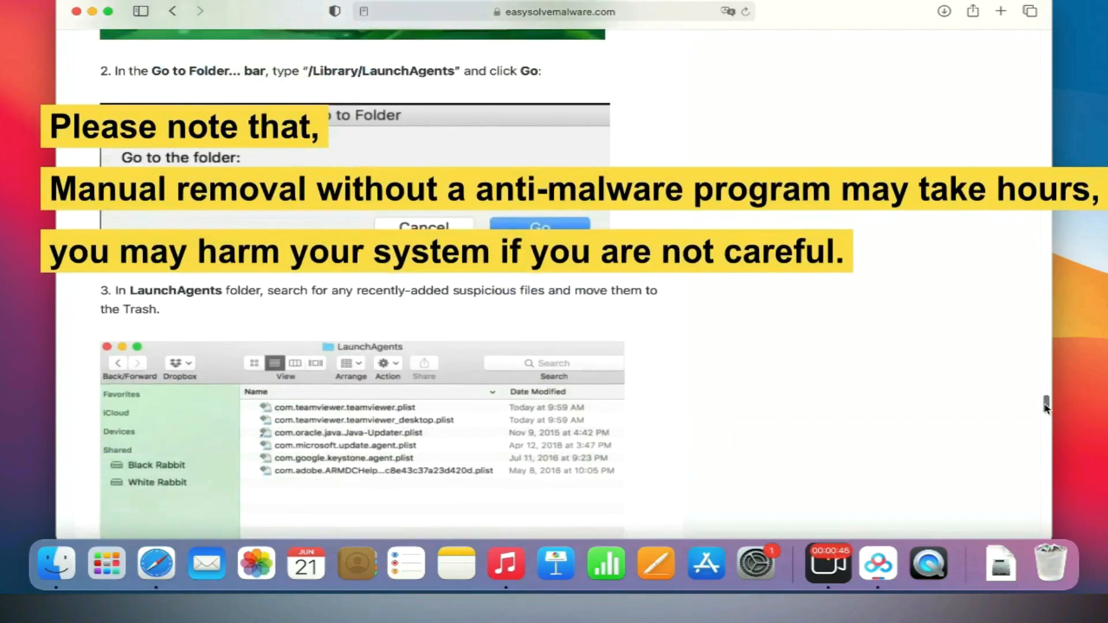
scroll("up", 3)
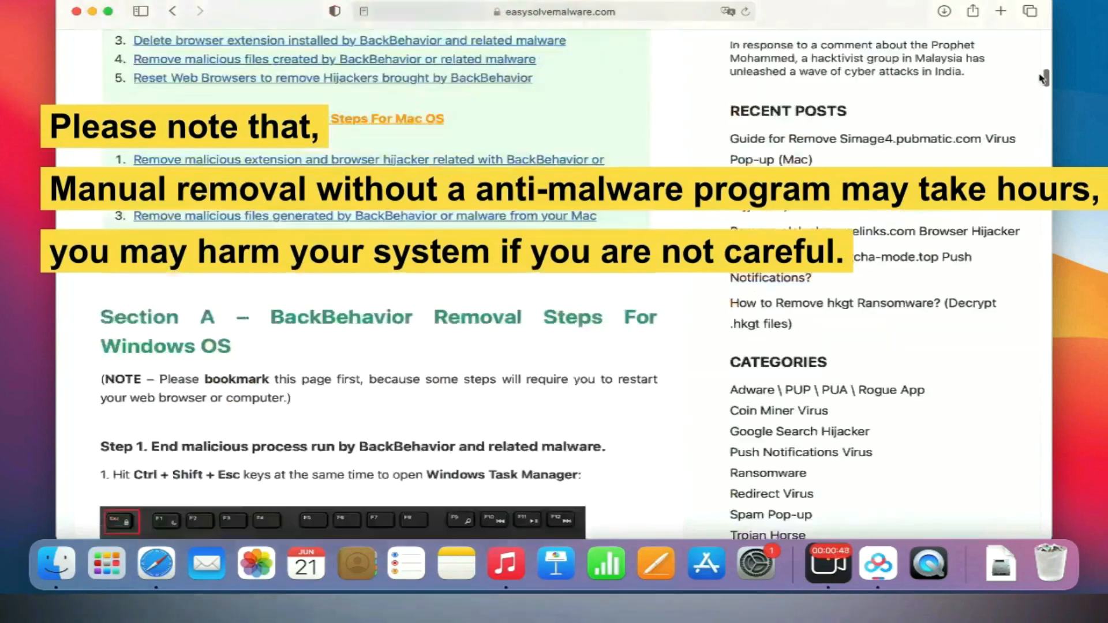
scroll("up", 3)
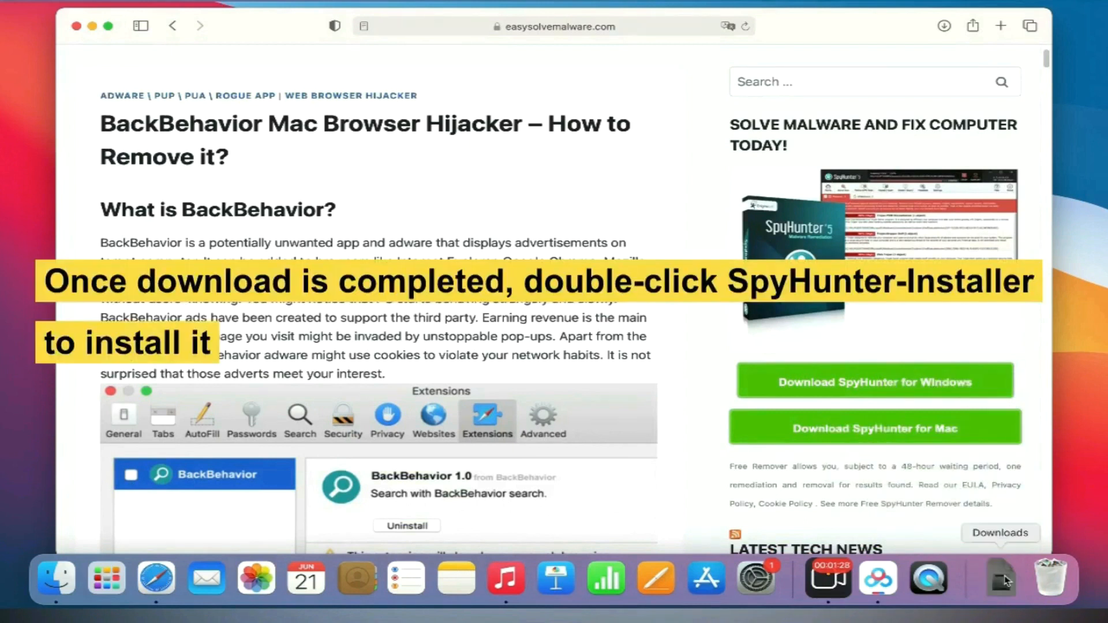
- Open the downloaded SpyHunter-Installer and launch the Install SpyHunter for Mac package
double_click(1001, 576)
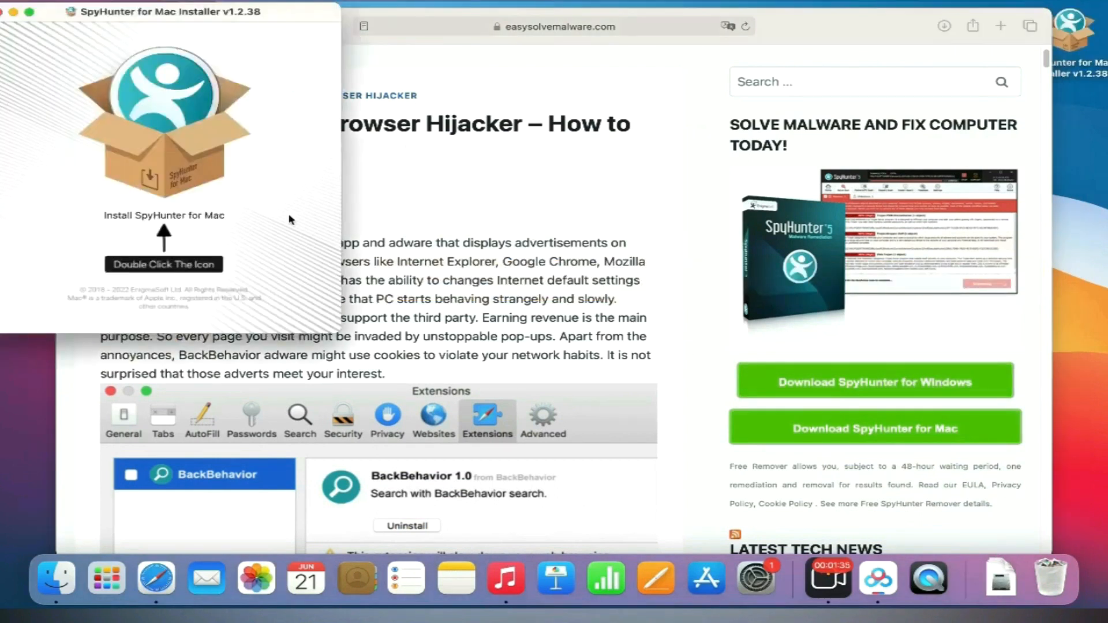
mouse_move(177, 161)
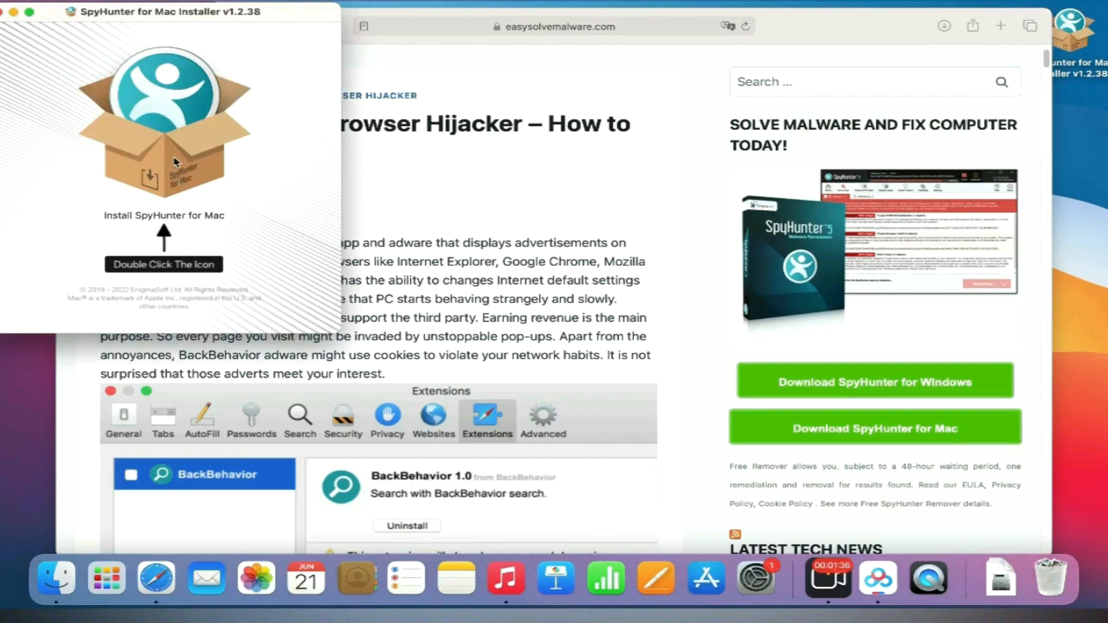
double_click(164, 120)
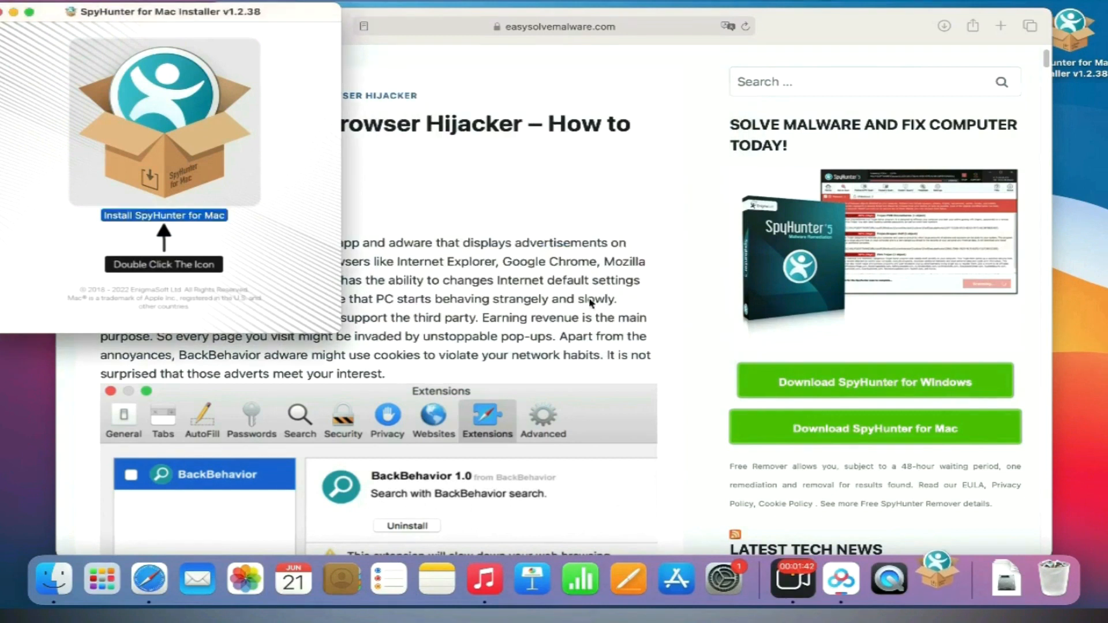
double_click(163, 120)
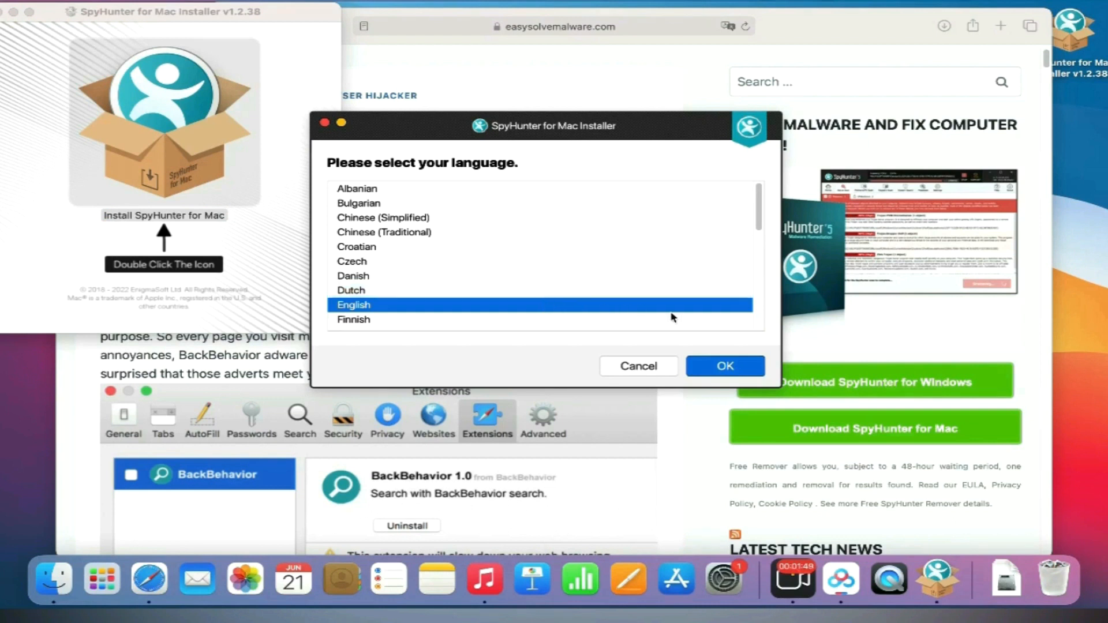
- Confirm English, tick the EULA/TOS and privacy consent, and install SpyHunter
left_click(725, 366)
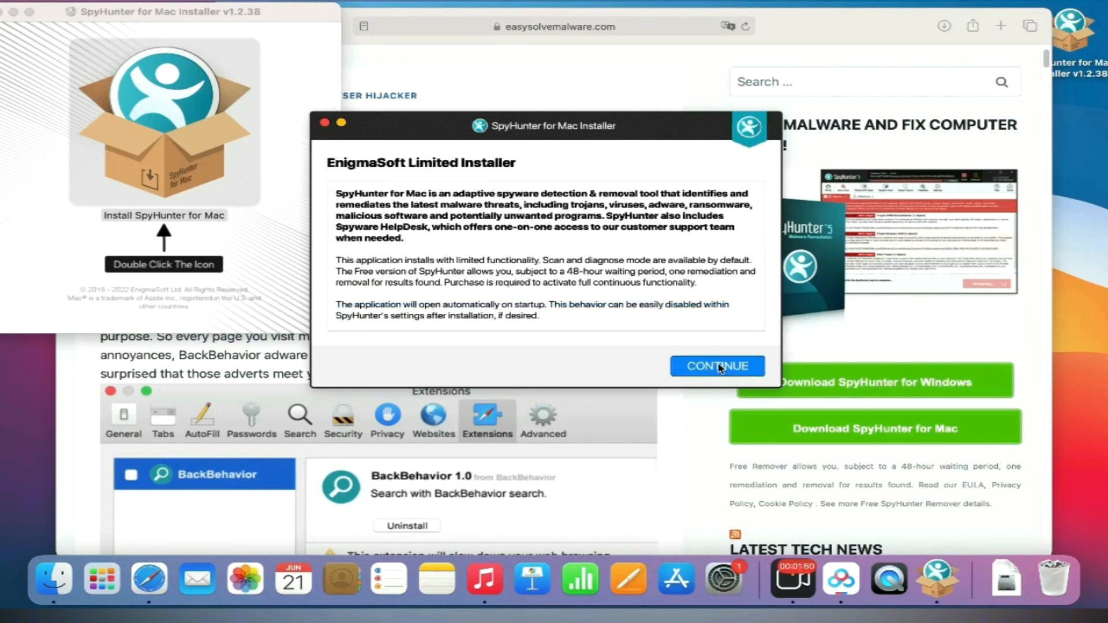
left_click(717, 365)
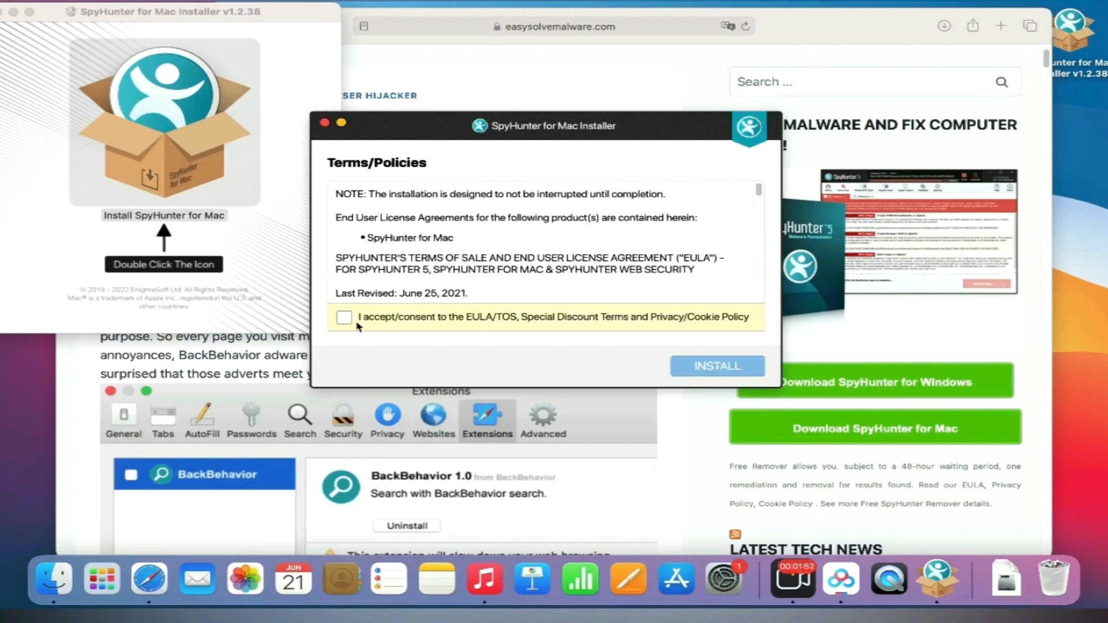
left_click(344, 317)
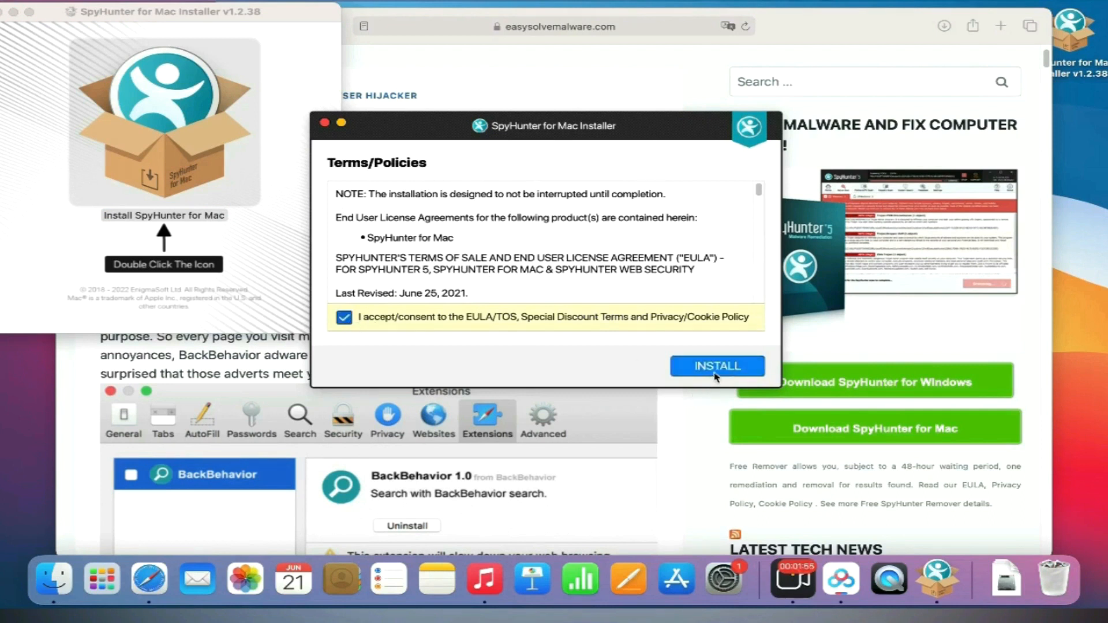
left_click(717, 366)
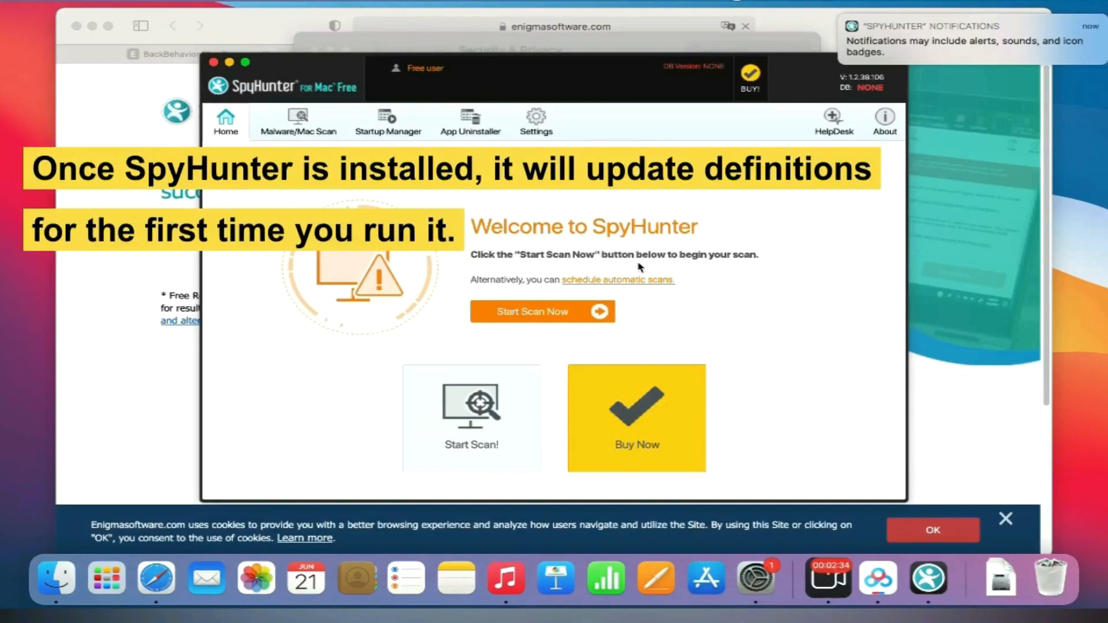
mouse_move(367, 131)
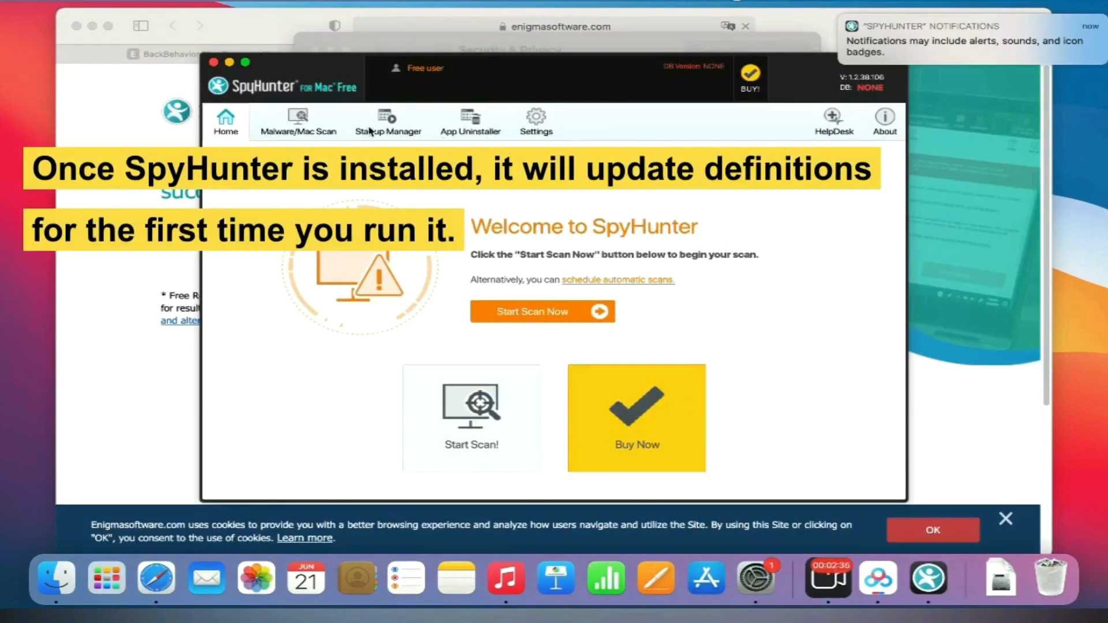
- Start the SpyHunter scan and allow it to control System Events
left_click(542, 311)
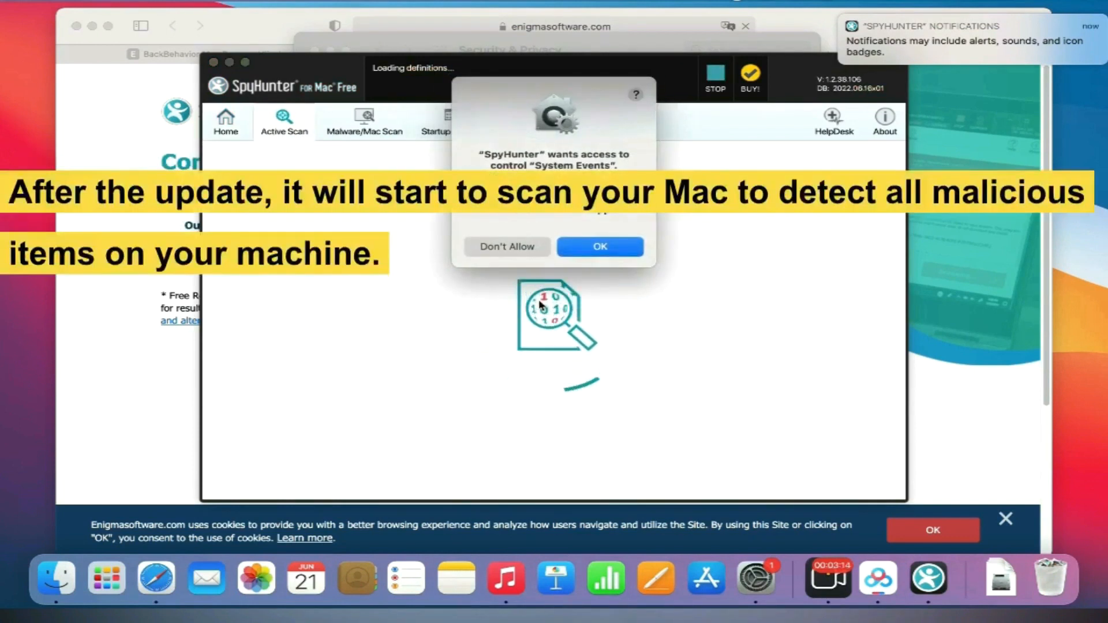
mouse_move(600, 247)
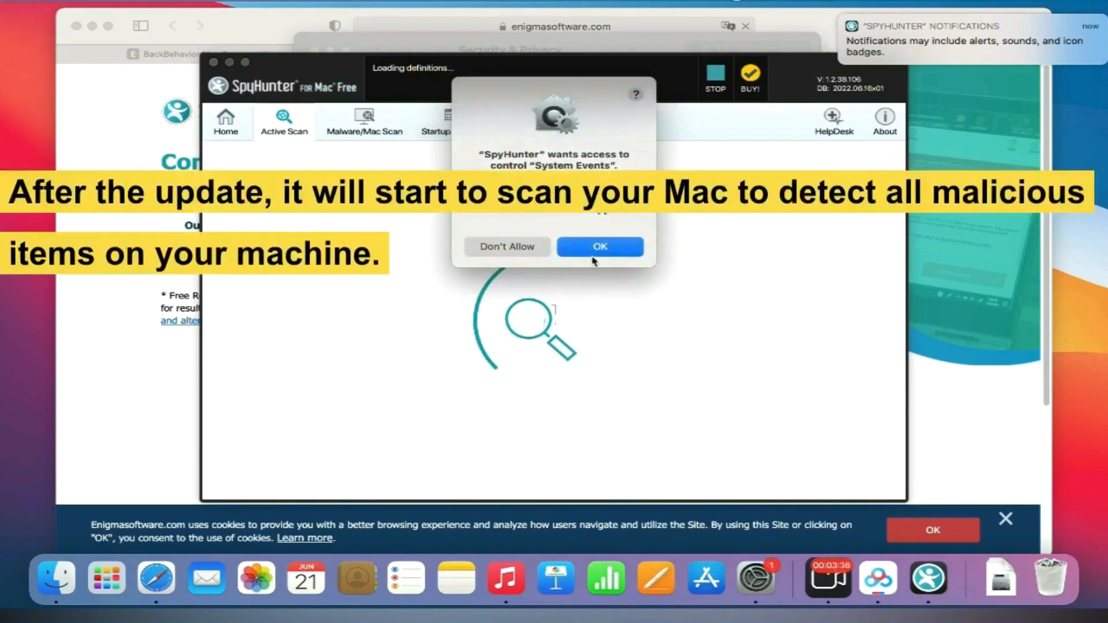
left_click(600, 246)
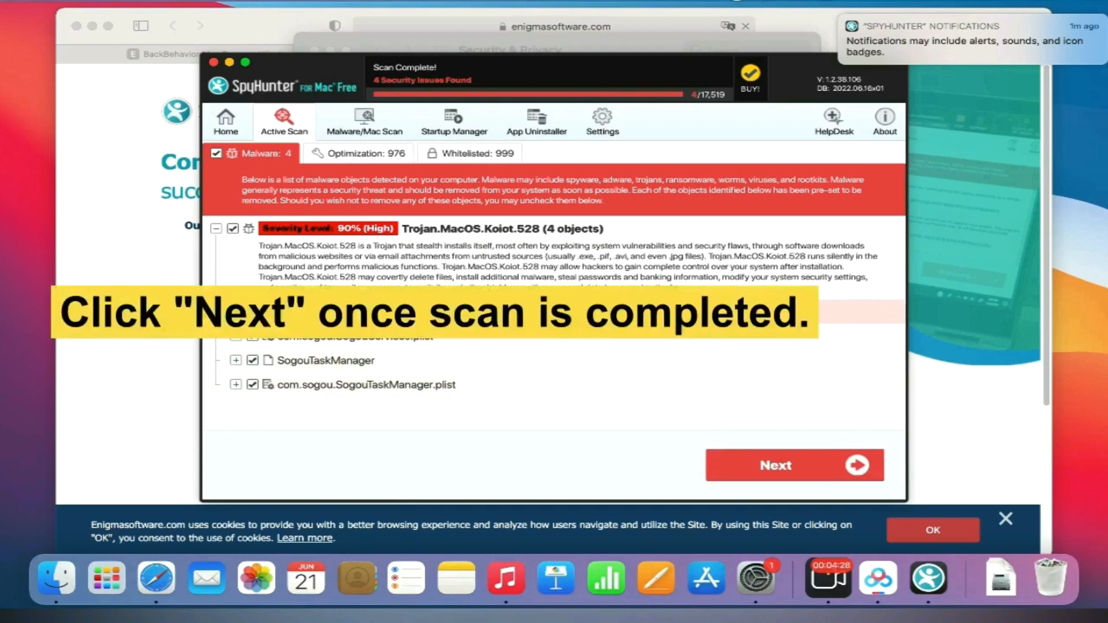
- Proceed past the scan results and request the FREE Trial (15-Days) registration
left_click(793, 466)
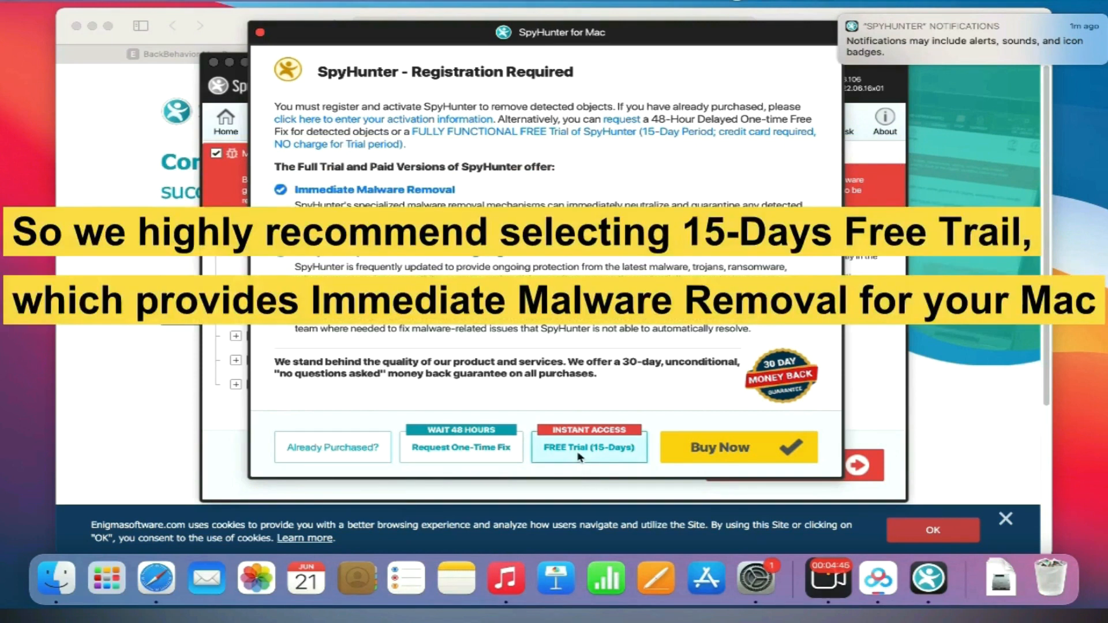
left_click(589, 446)
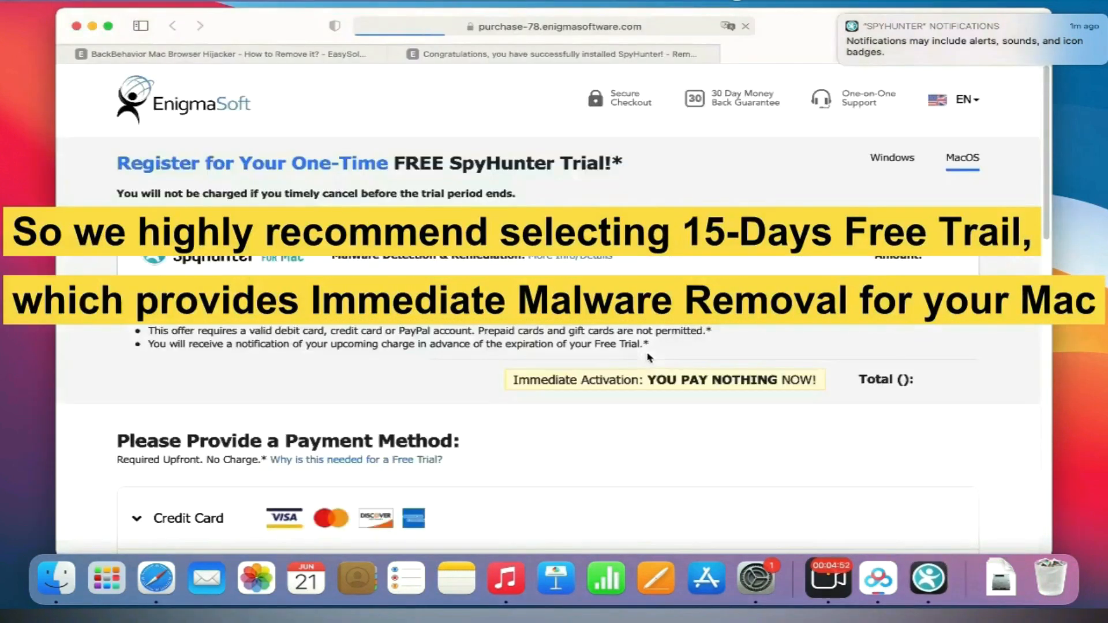